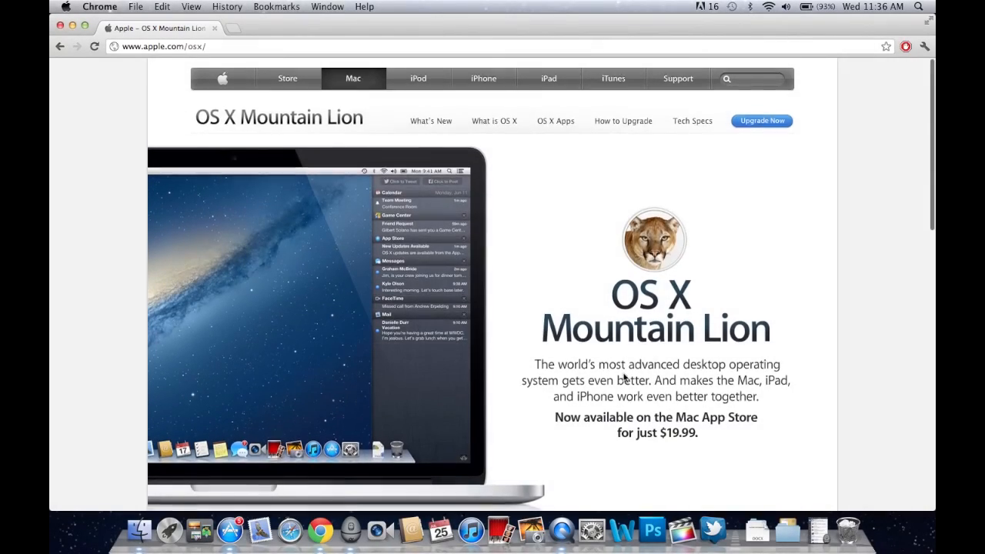
Open Apple's OS X Mountain Lion What's New page and scroll through its feature overview
scroll(down, 3)
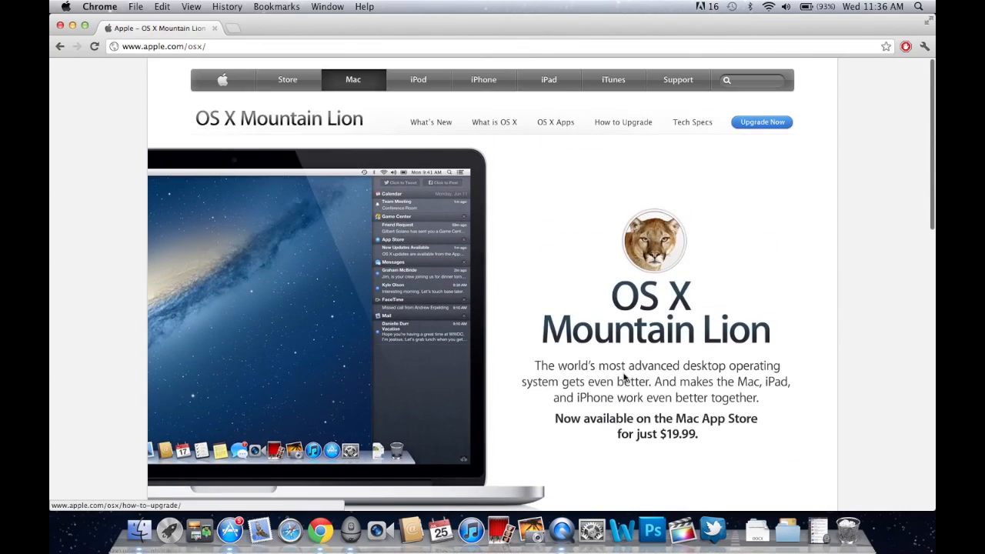
click(430, 121)
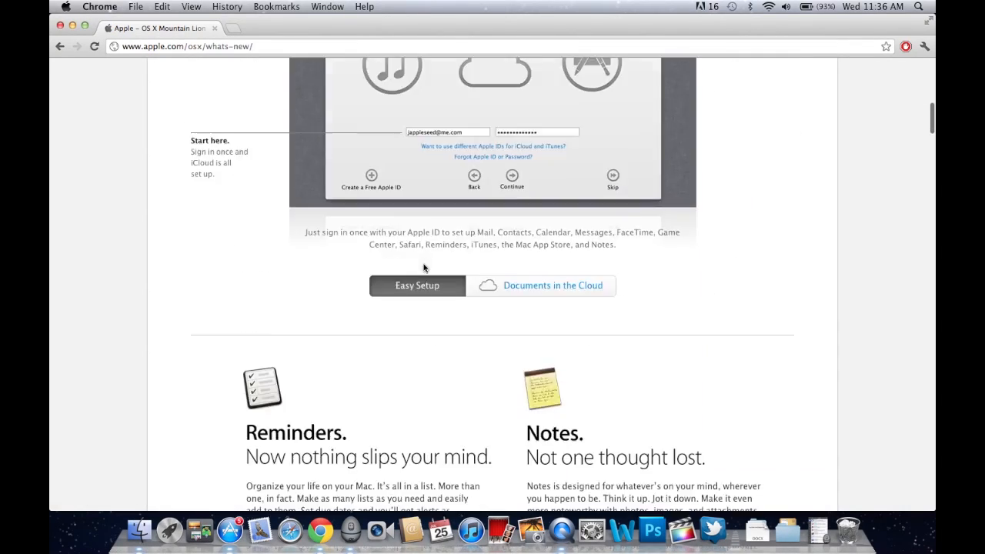
scroll(down, 3)
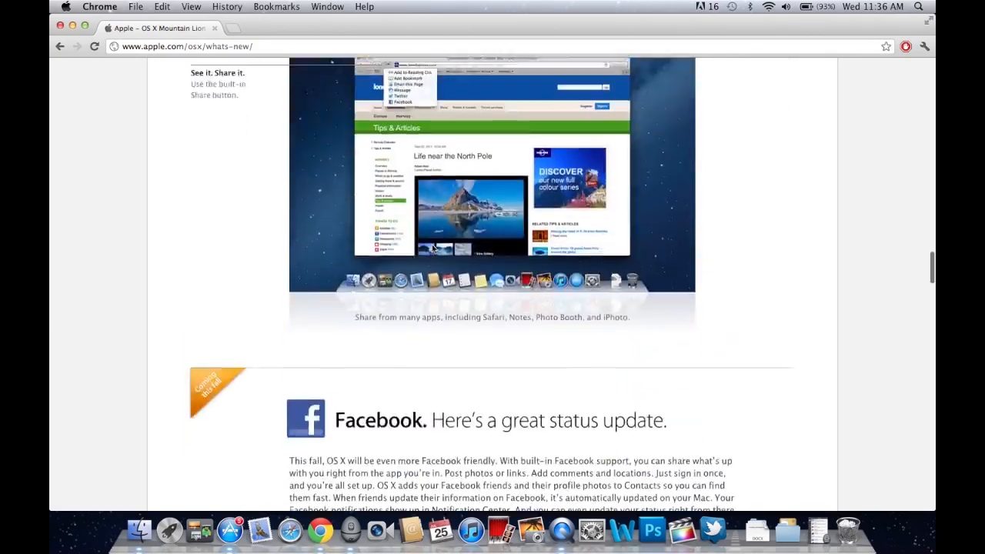
scroll(up, 3)
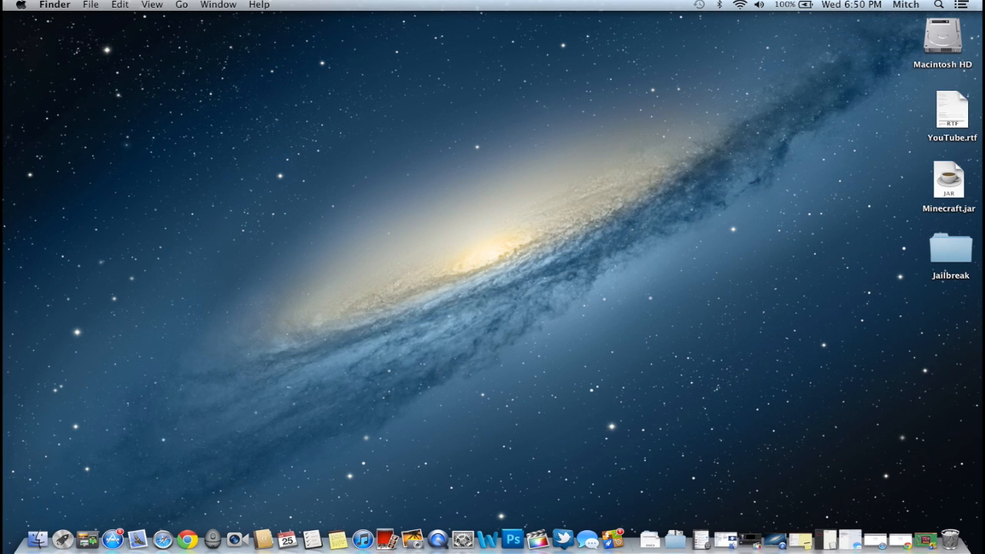
click(21, 5)
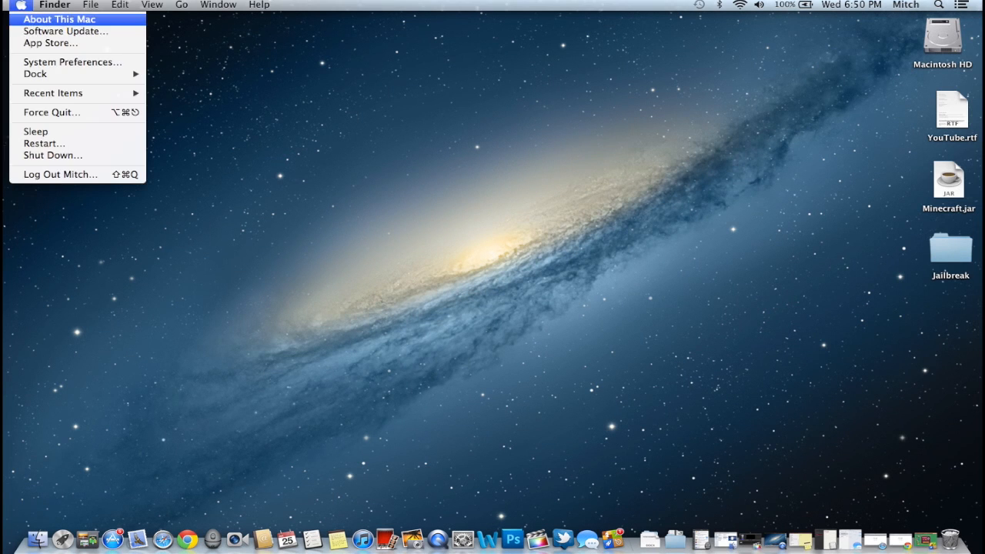
click(60, 18)
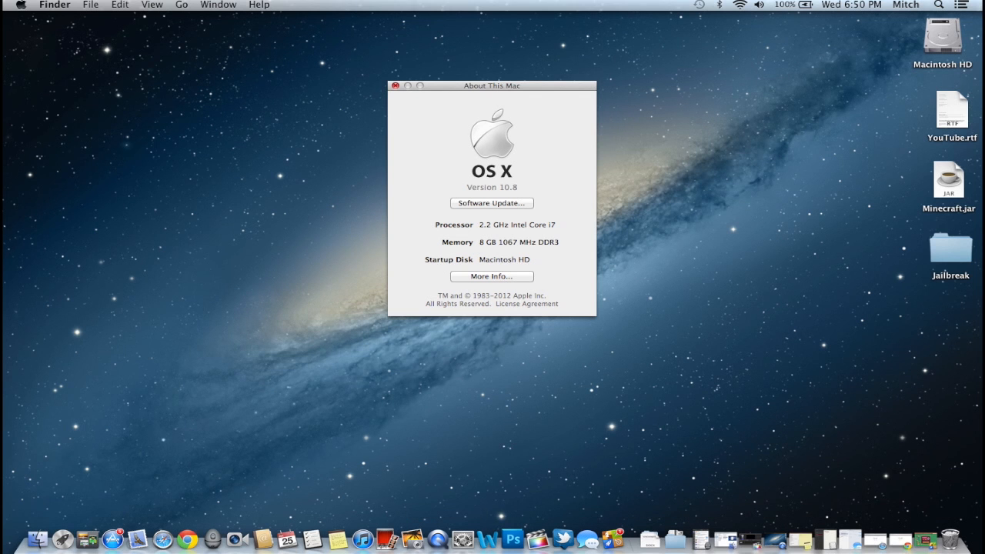
click(394, 85)
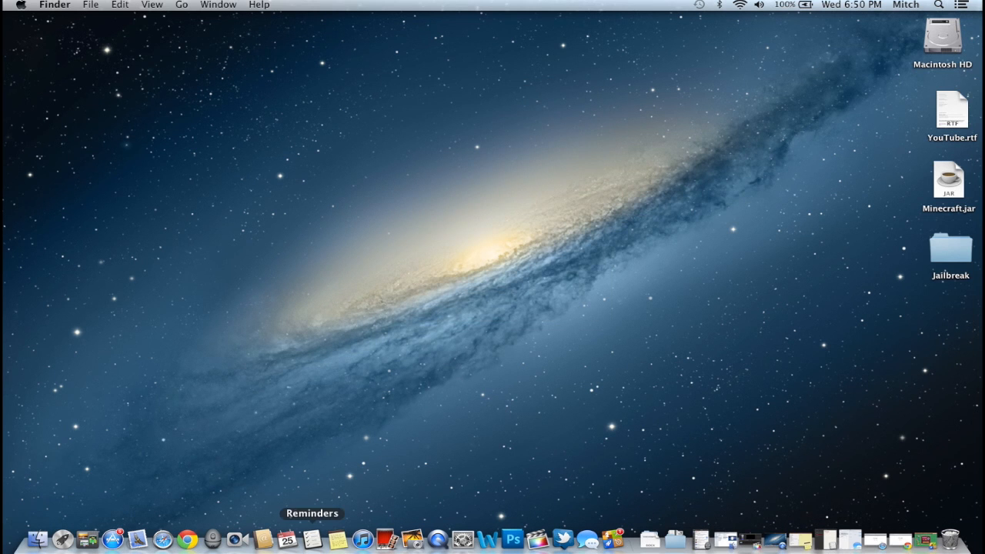
Add a YouTube video reminder, view its details and the Completed list, then switch to Notes
click(287, 538)
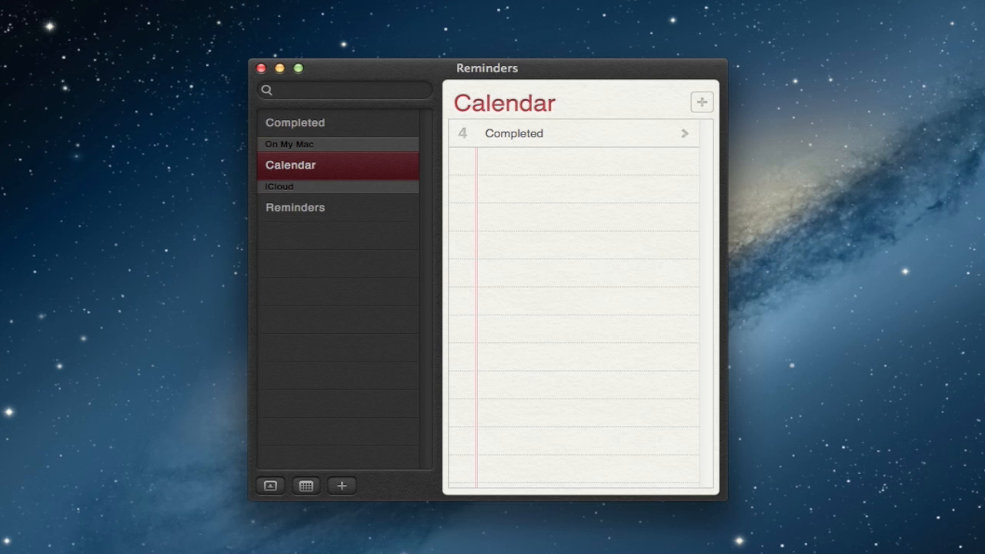
text(YouTube video)
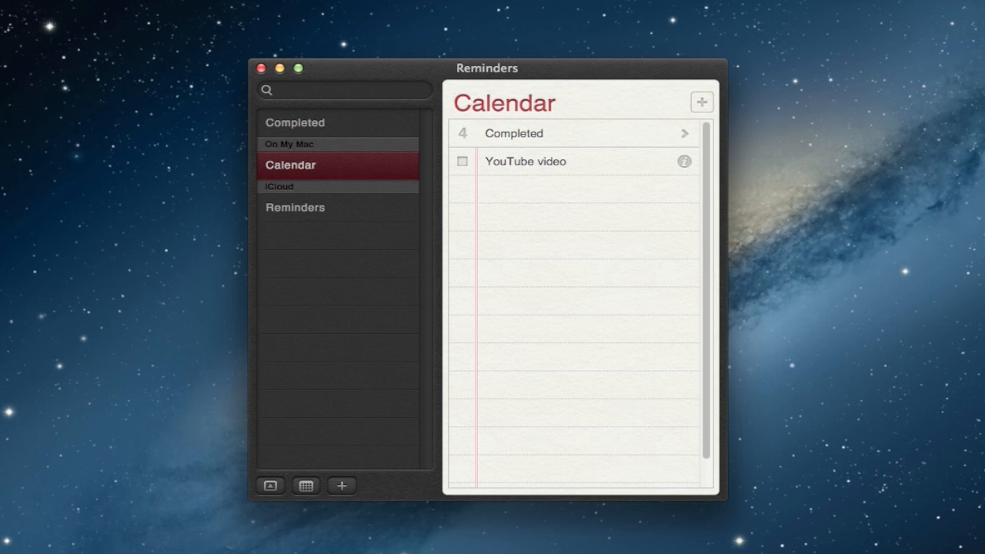
click(684, 161)
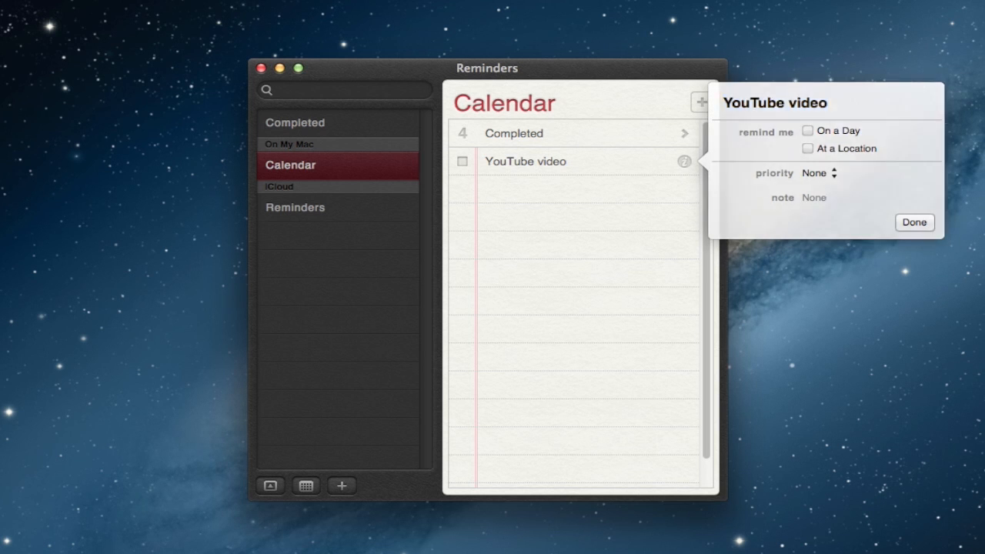
click(914, 222)
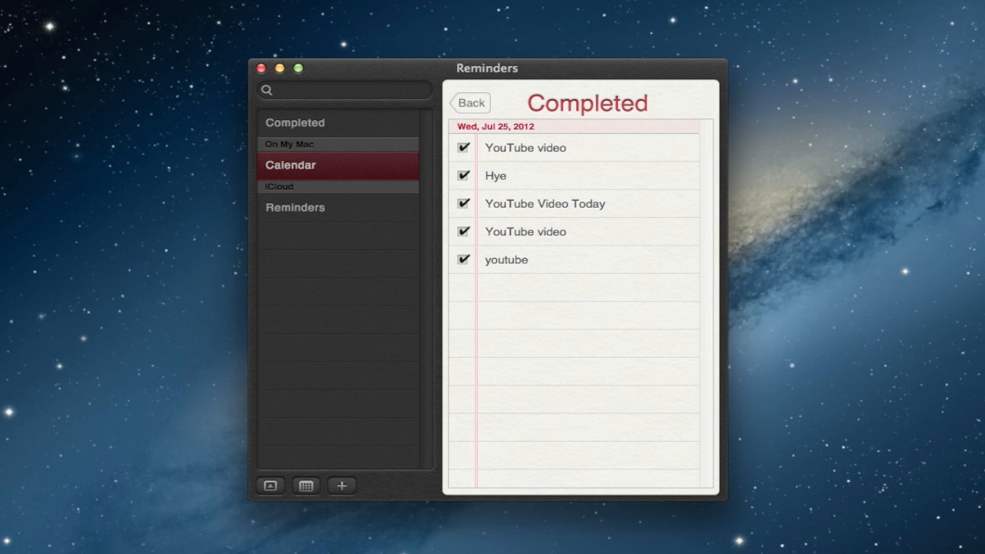
click(469, 103)
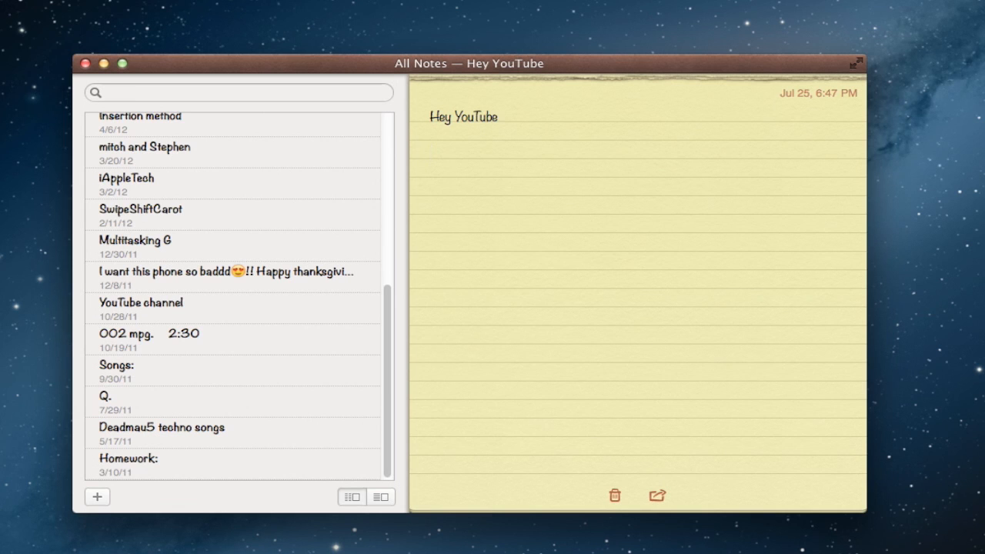
Add the line 'iAppleTech2' to the Hey YouTube note and share it as a message
text(iApple)
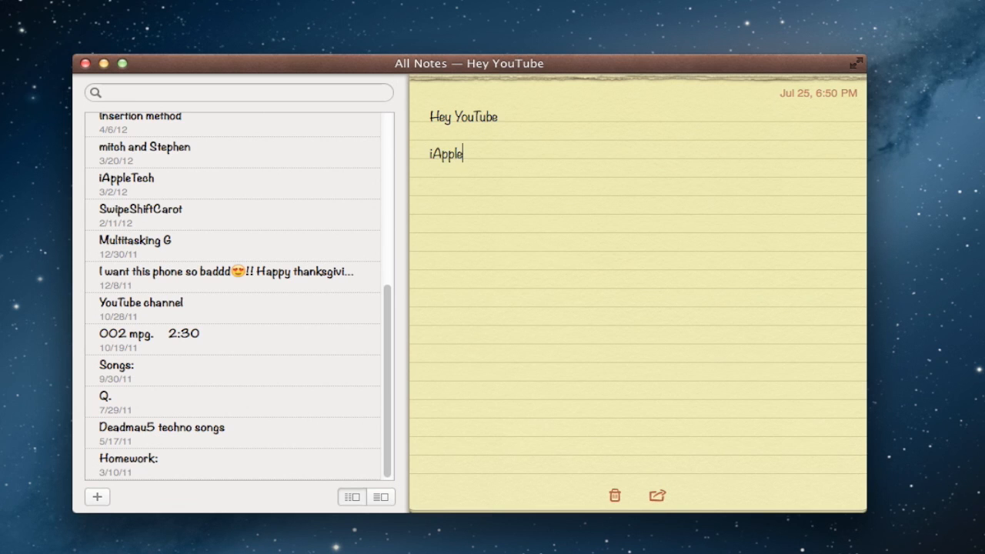
text(Tech2)
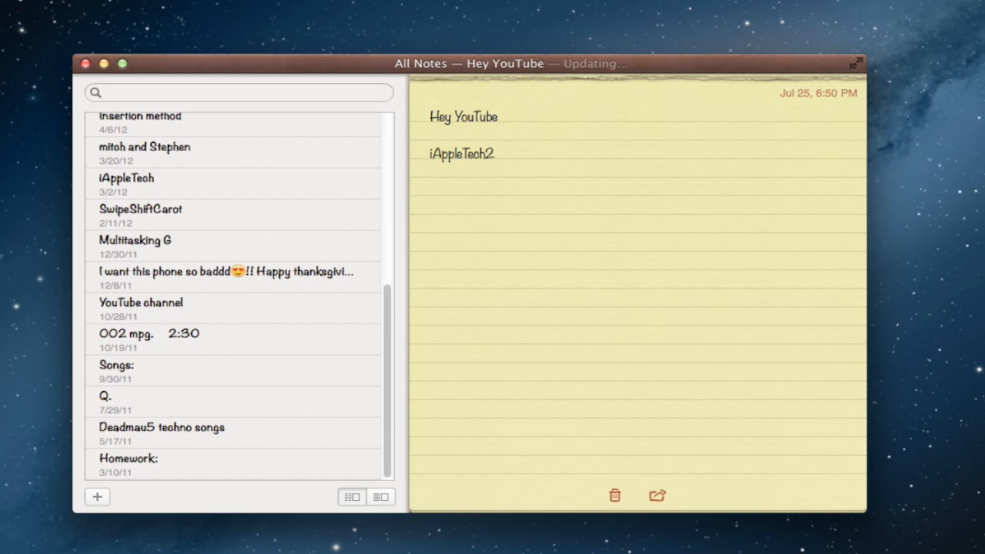
click(656, 494)
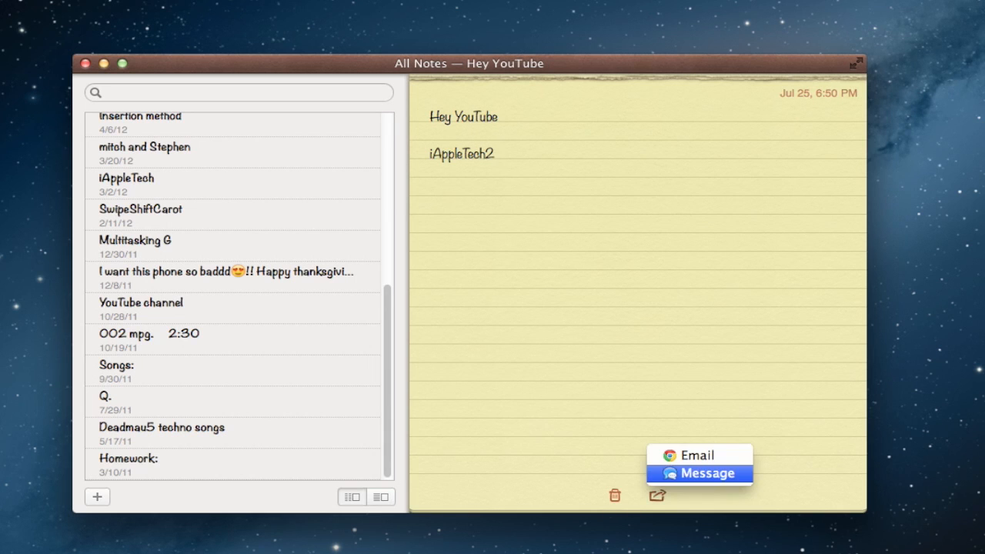
click(658, 495)
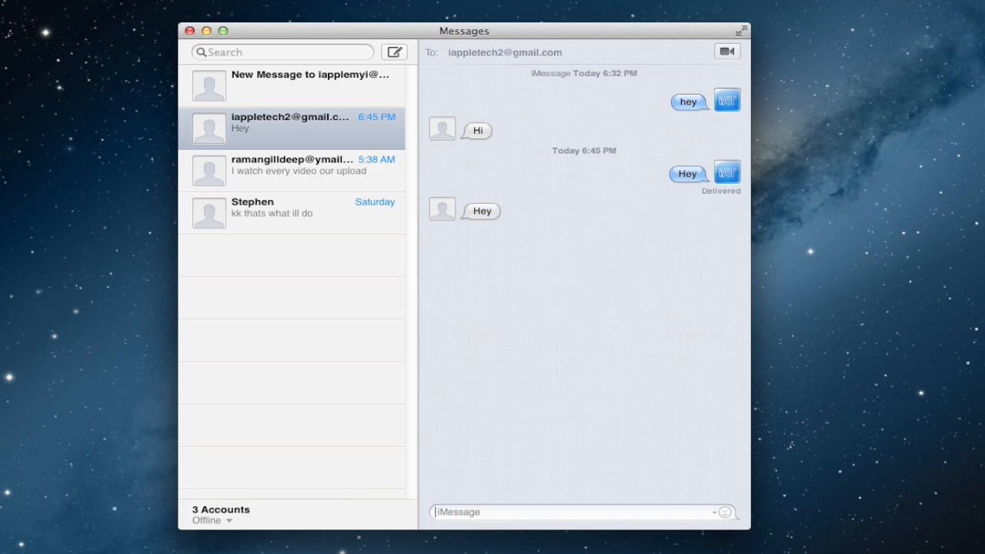
Send 'iAppleTech' in the iappletech2 Messages conversation
text(iAppleTech)
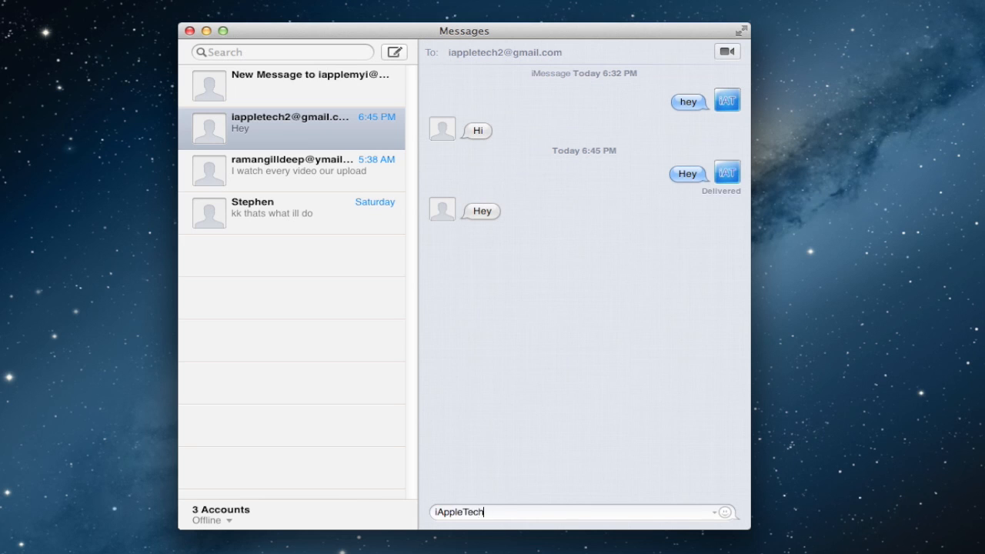
key(Return)
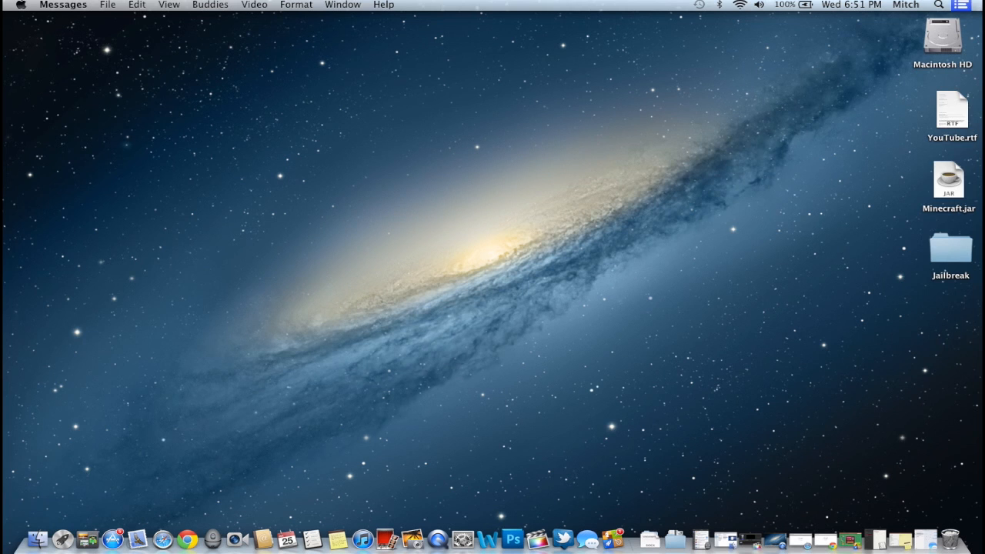
click(959, 5)
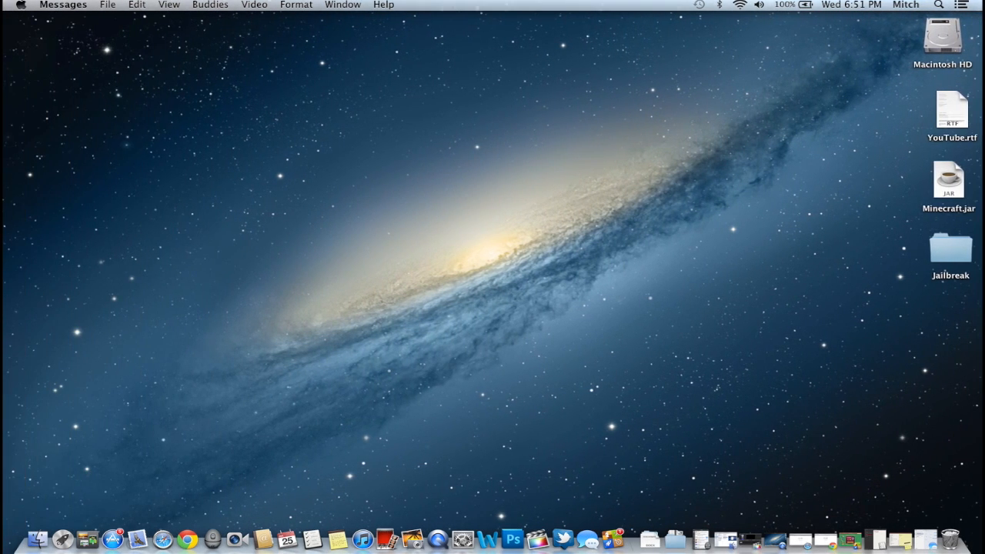
click(960, 4)
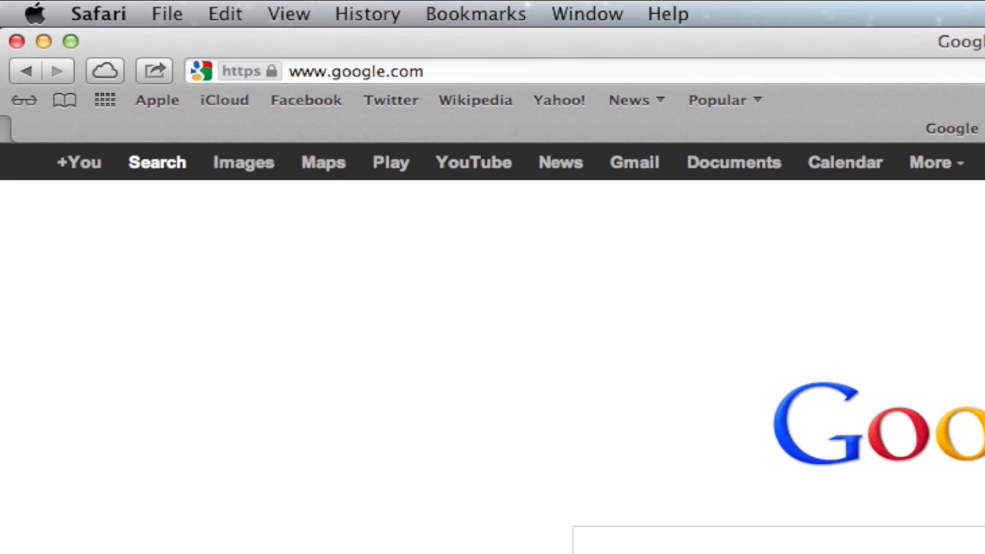
Try sharing the Google page by Message, cancel, then draft a tweet reading 'test'
click(154, 70)
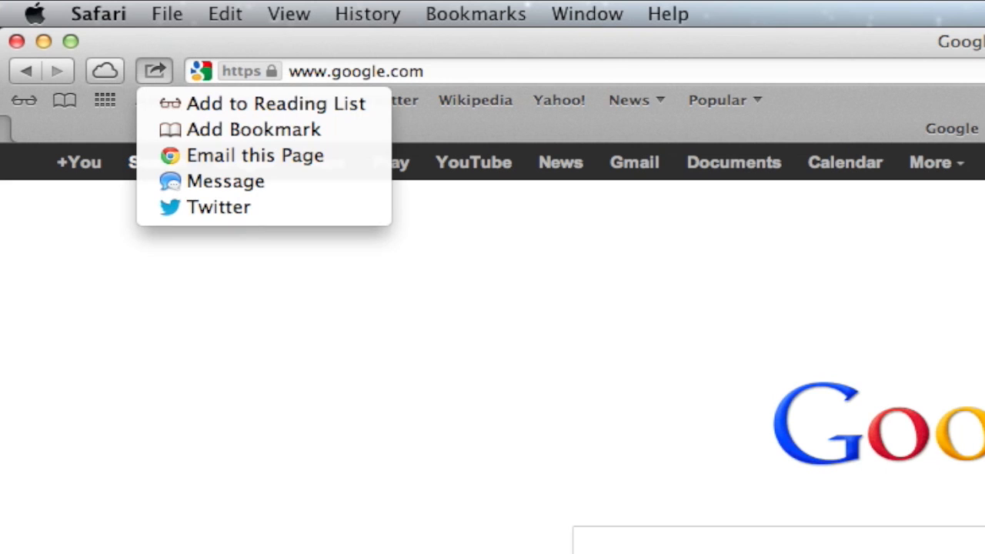
mouse_move(256, 155)
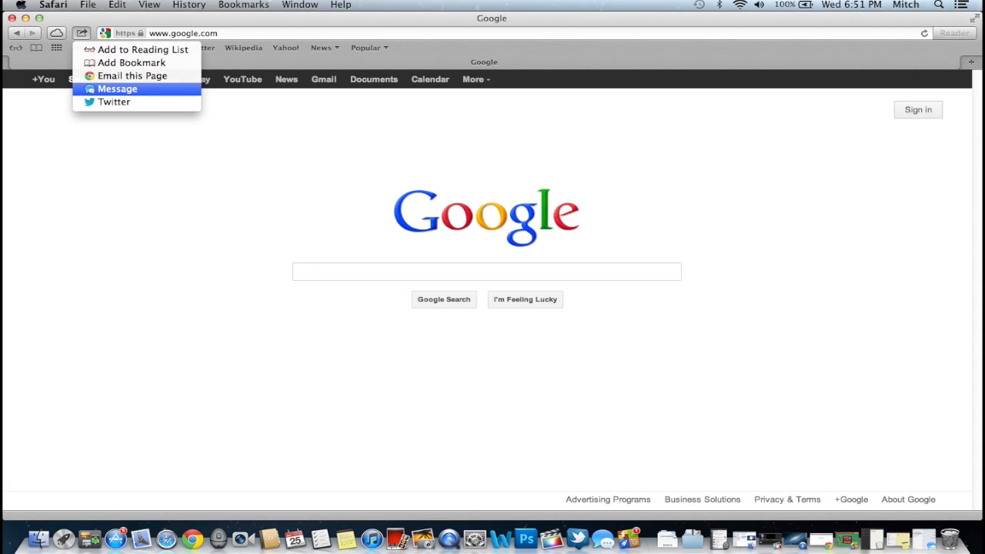
click(117, 89)
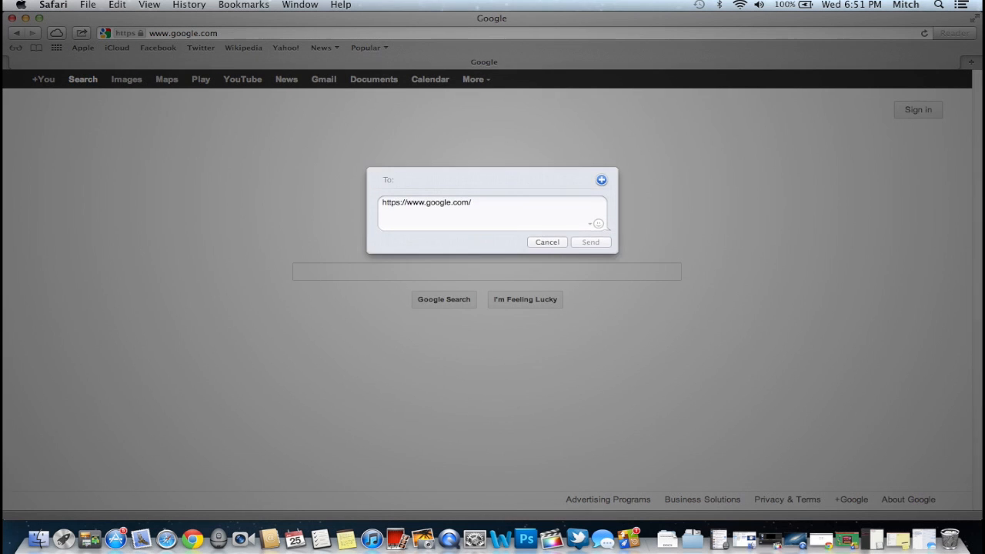
click(547, 241)
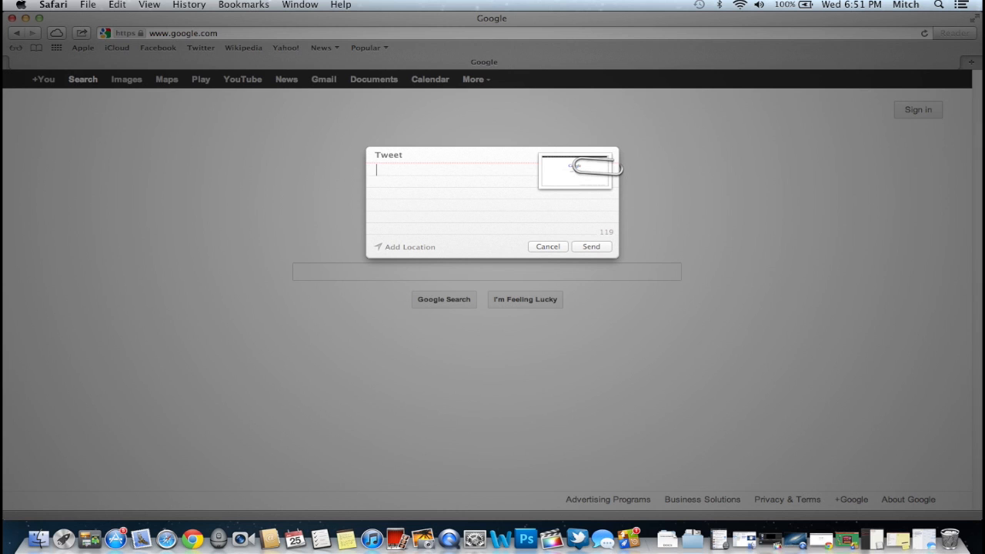
text(test)
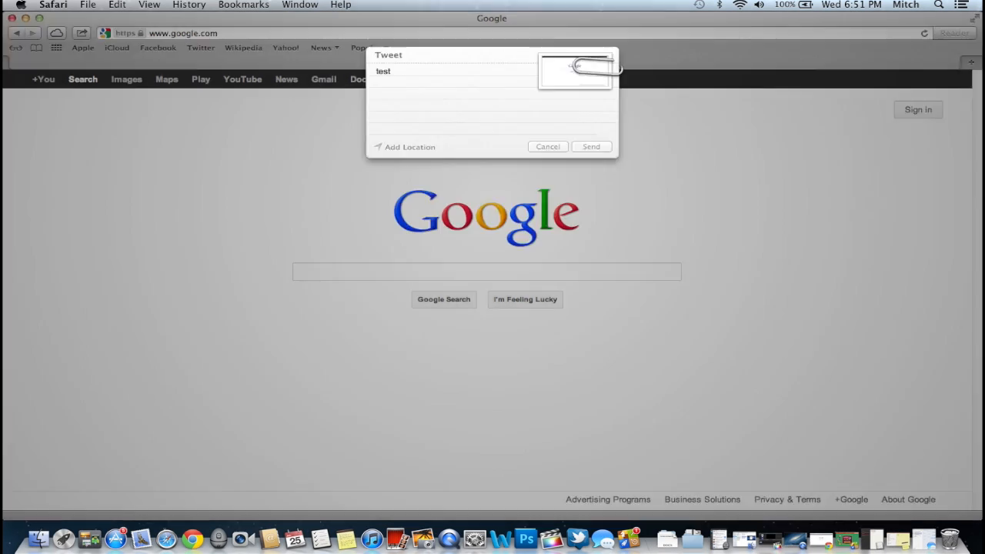
click(547, 147)
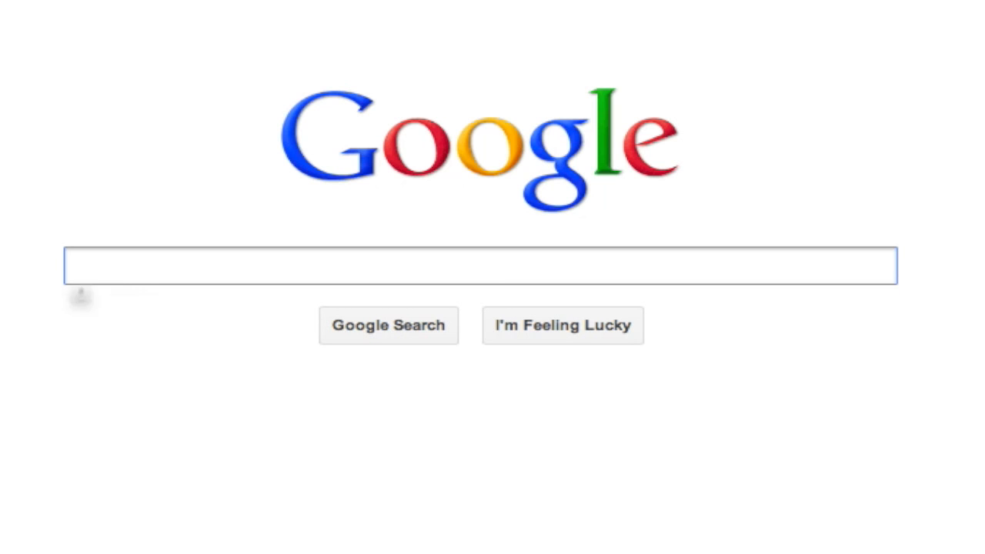
click(80, 296)
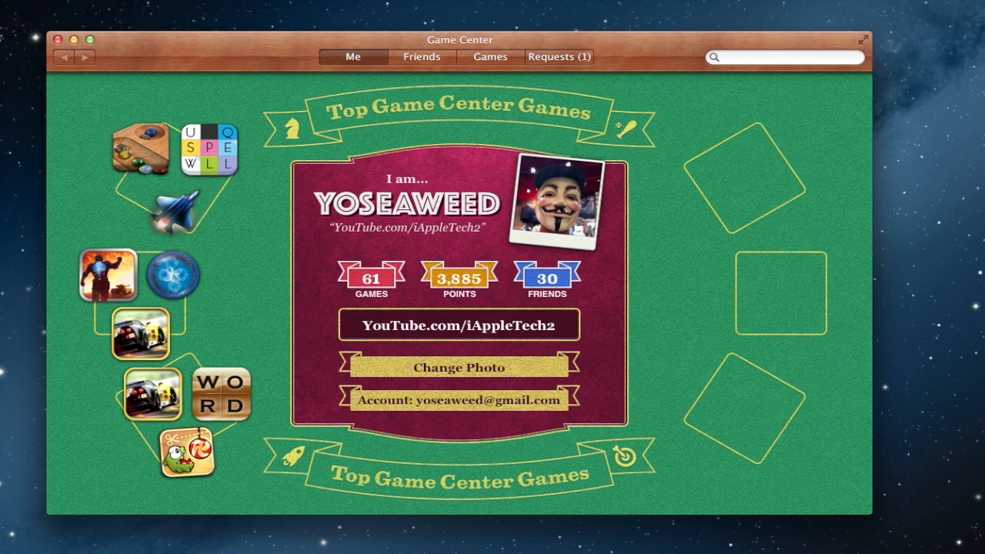
View Game Center friends, then scroll through the list of 61 iOS games
click(421, 56)
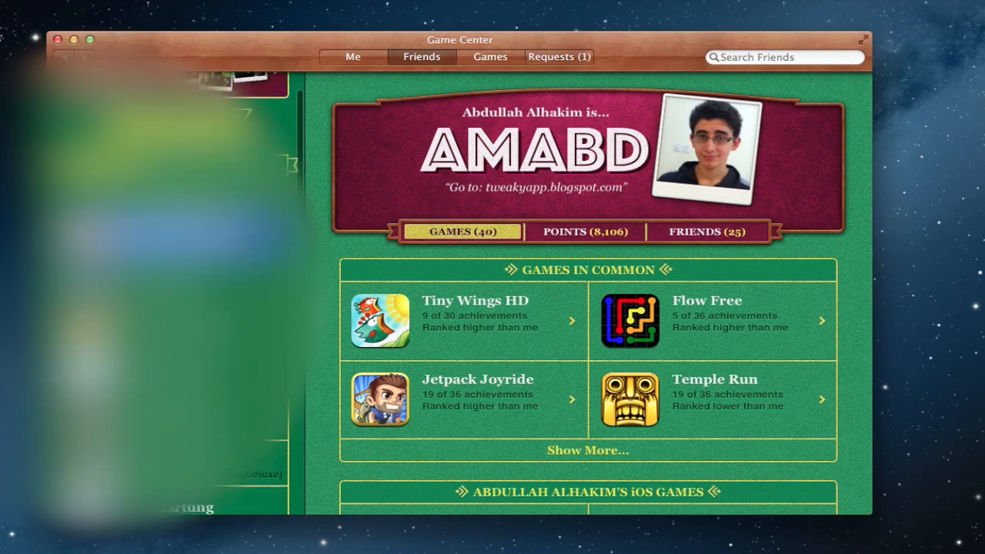
click(490, 56)
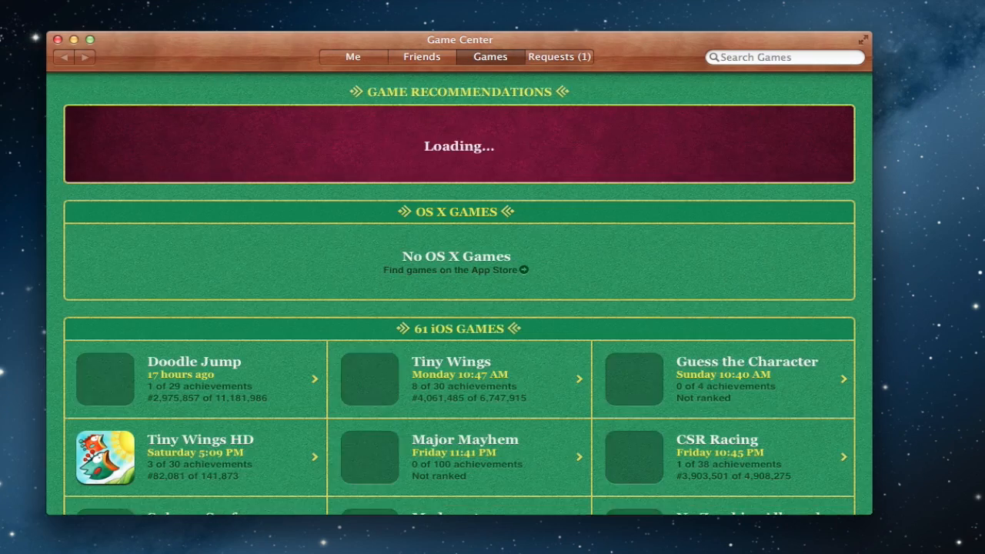
scroll(down, 3)
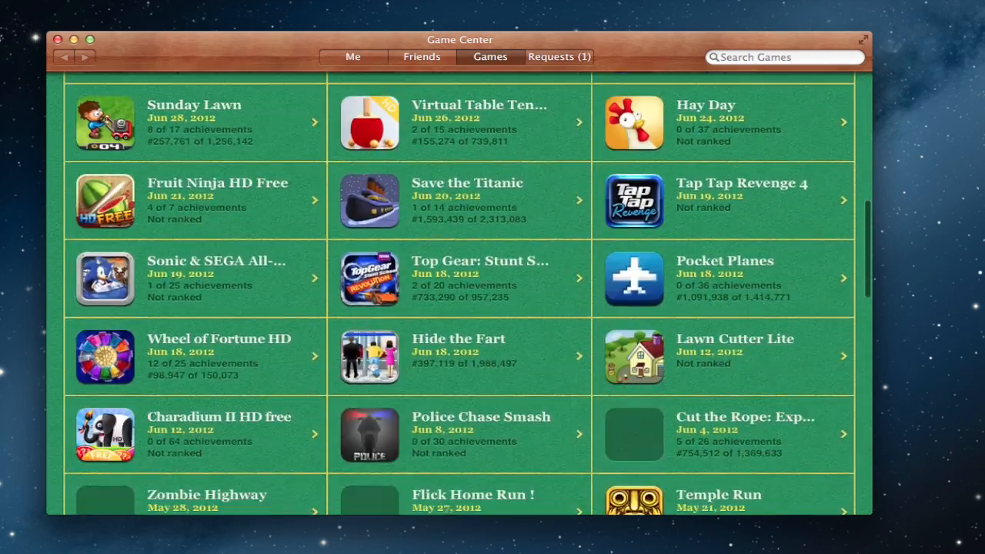
scroll(down, 3)
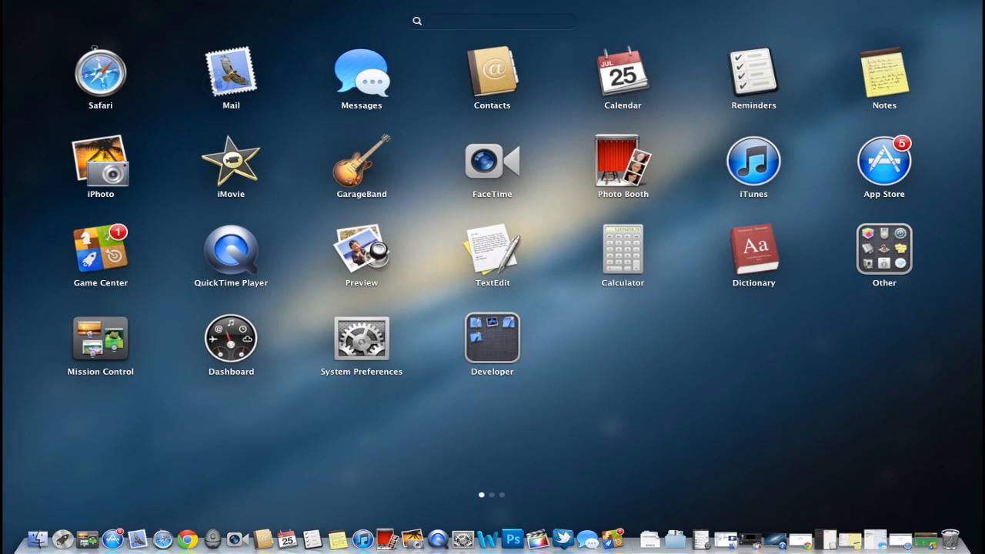
Swipe Launchpad to its second page of apps
scroll(left, 3)
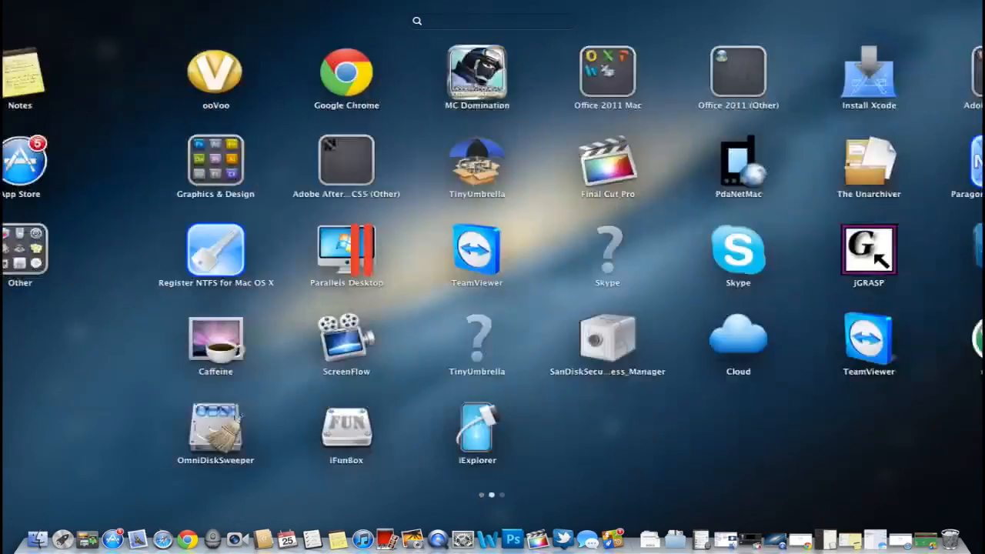